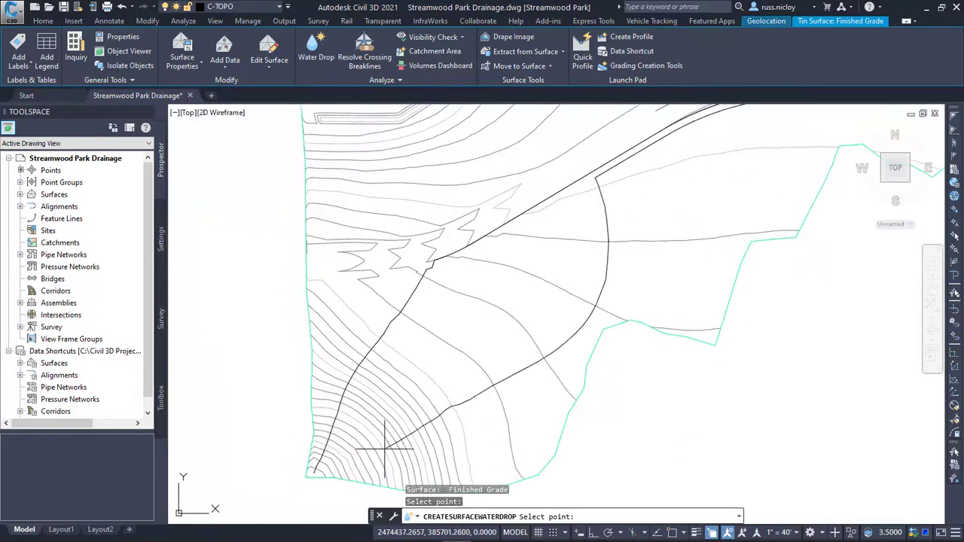
# Drop water at two points on the Finished Grade surface to trace runoff paths downhill
pyautogui.click(399, 429)
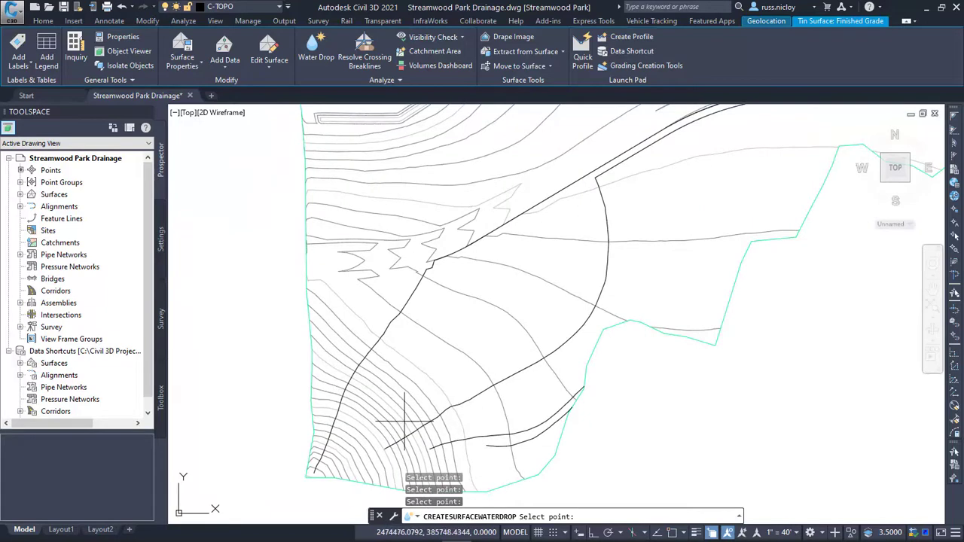
pyautogui.click(324, 309)
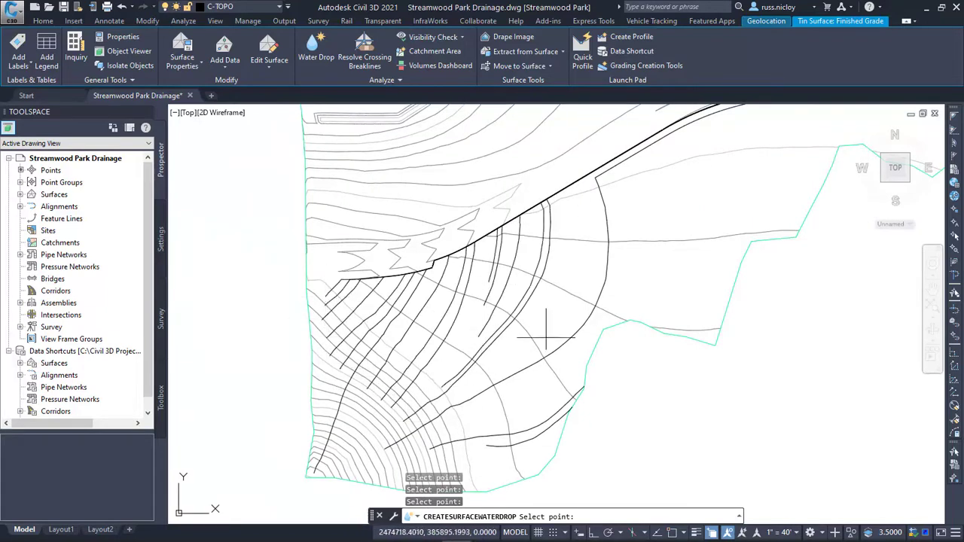
pyautogui.moveTo(561, 369)
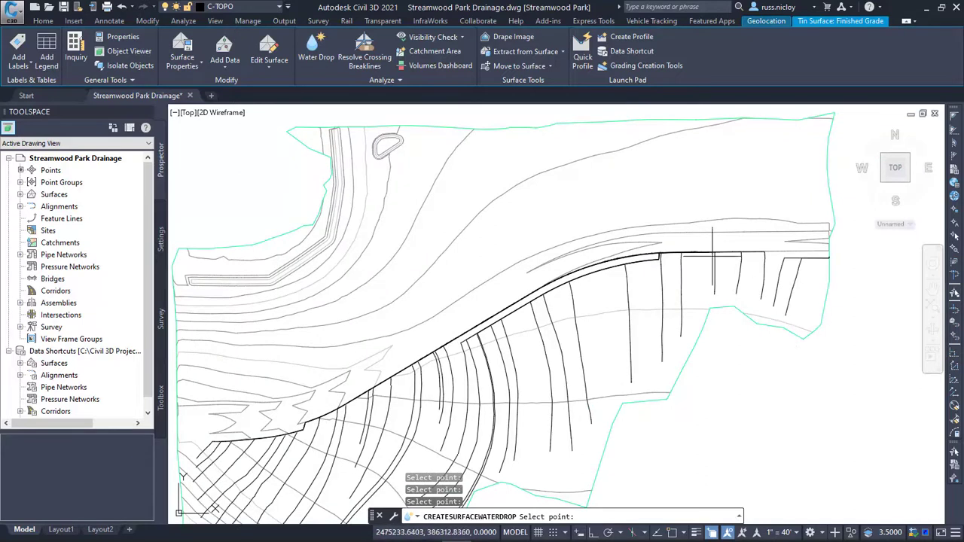
pyautogui.moveTo(711, 254)
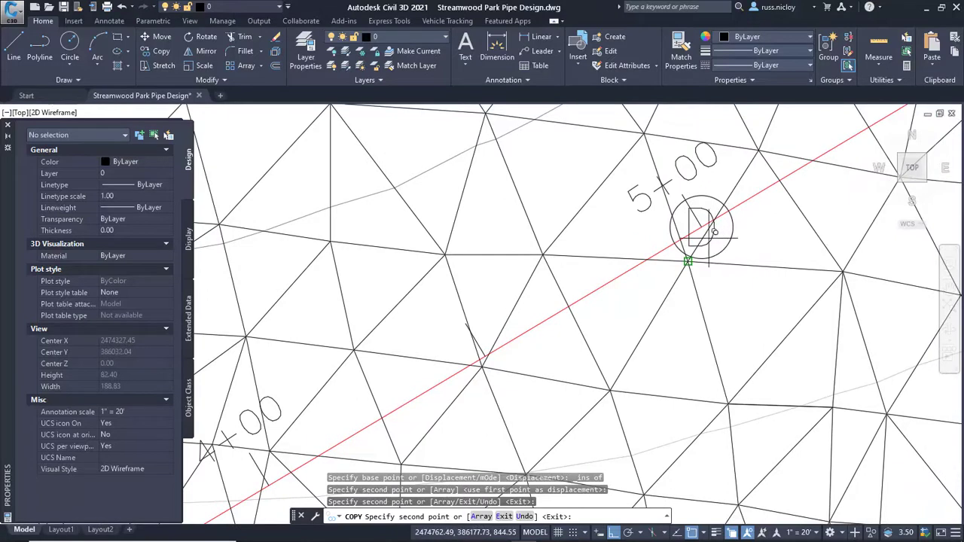
pyautogui.moveTo(708, 229)
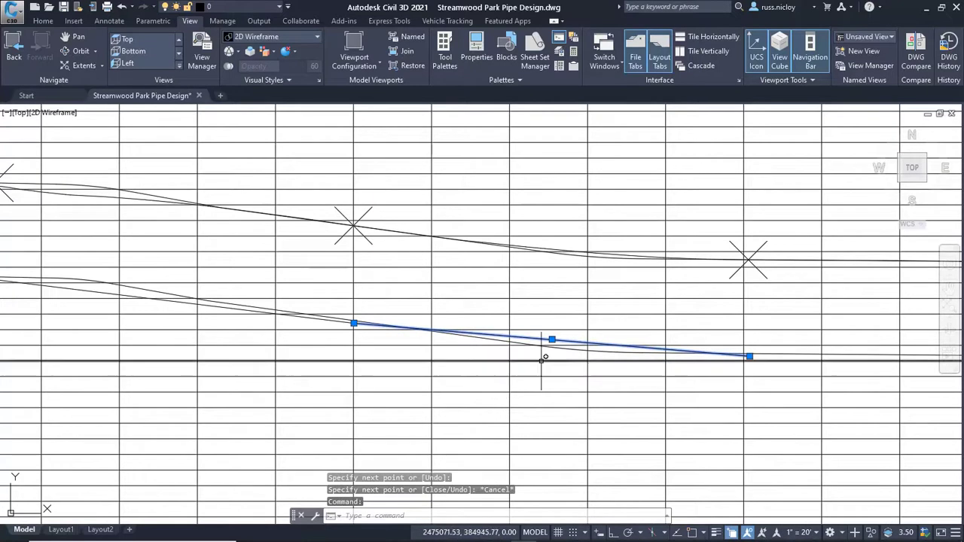
# Move the sketched pipe polyline to its new position in the profile via Basic Modify Tools > Move
pyautogui.rightClick(546, 356)
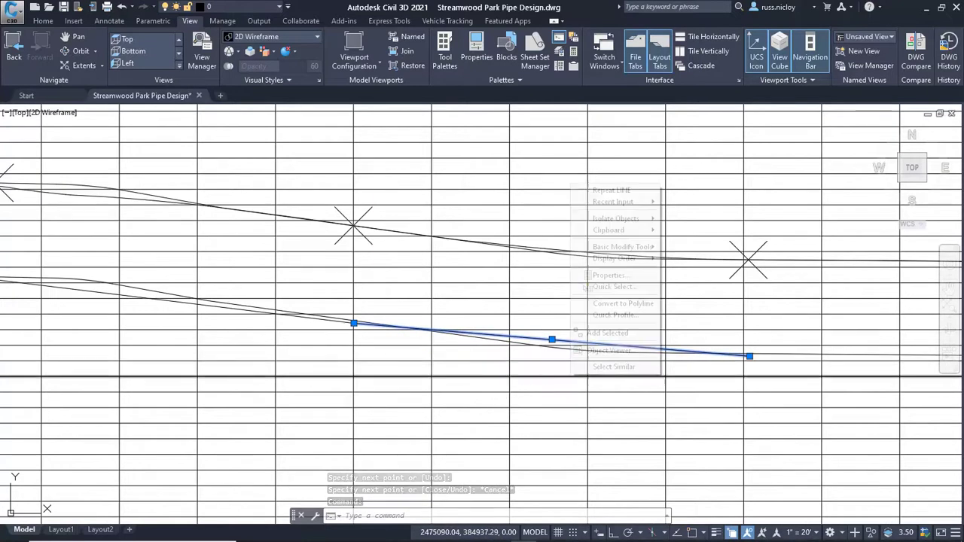
pyautogui.moveTo(623, 246)
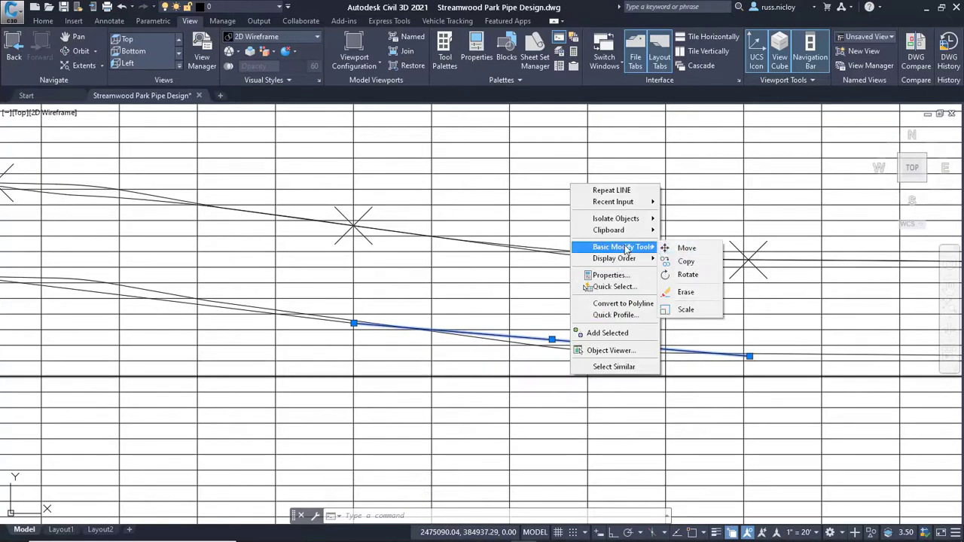
pyautogui.click(687, 247)
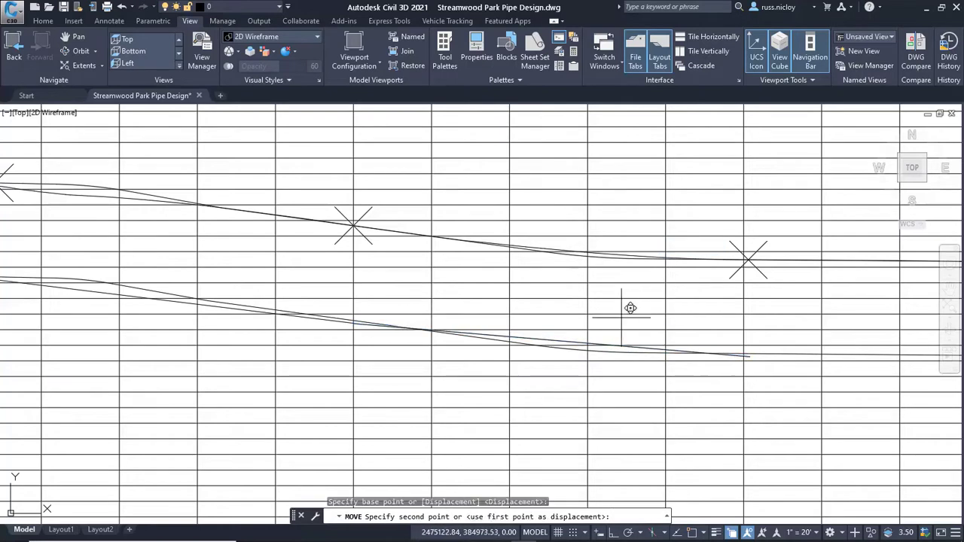
pyautogui.click(475, 58)
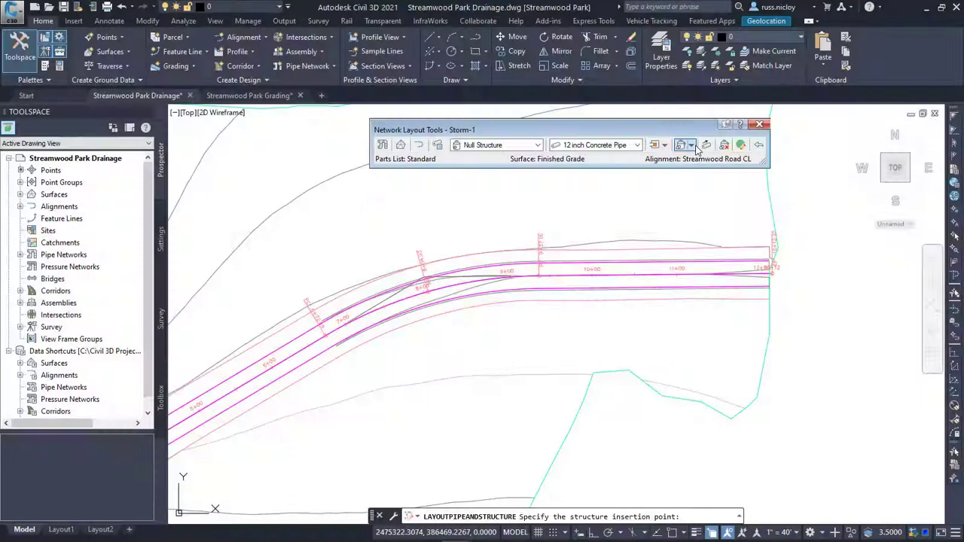
# Place a Storm-1 structure and choose the Cylindrical Structure Slab Top Circular Frame type
pyautogui.click(510, 144)
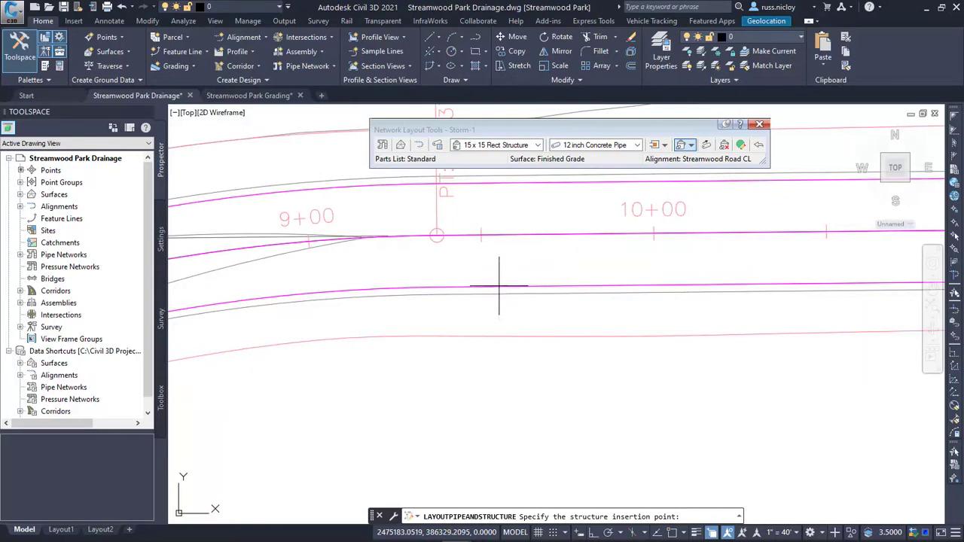
pyautogui.click(500, 285)
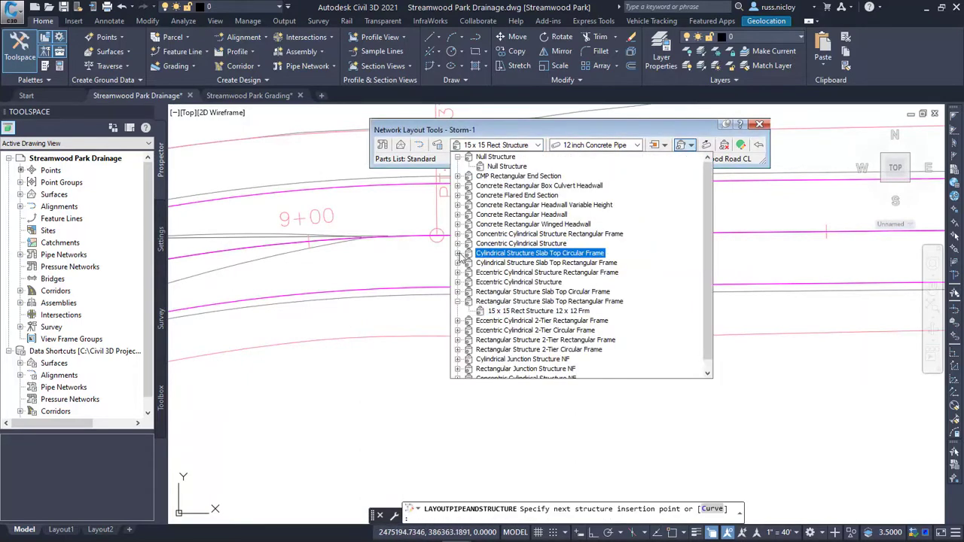
pyautogui.click(539, 253)
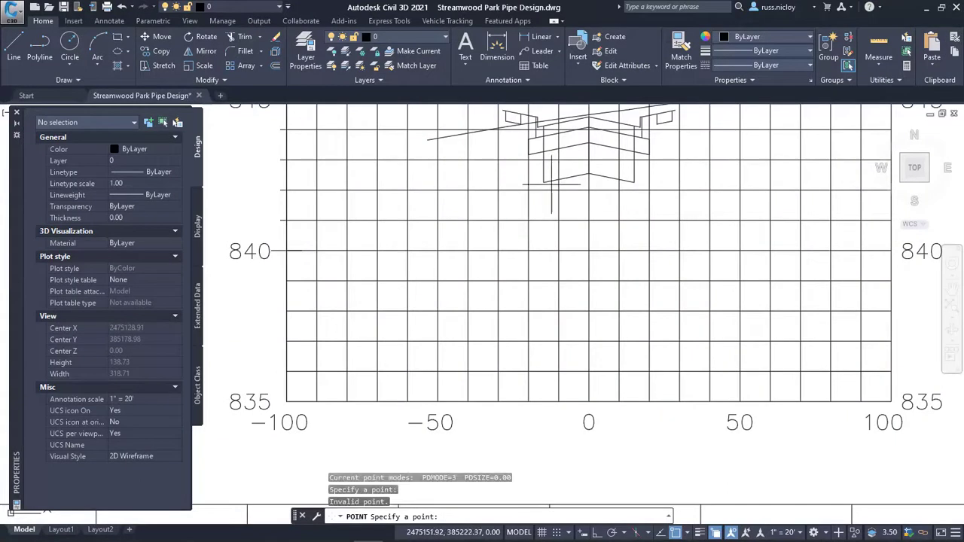
pyautogui.moveTo(795, 349)
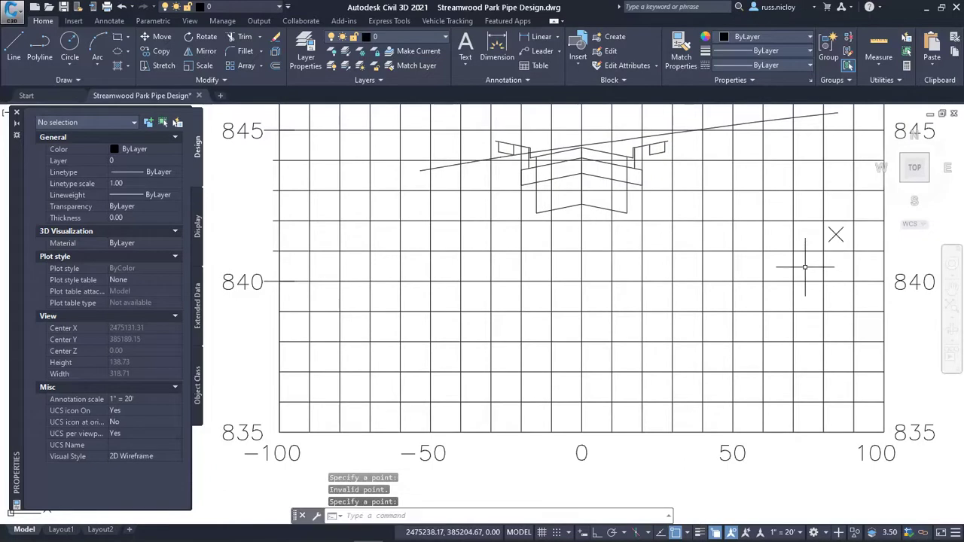
pyautogui.moveTo(437, 439)
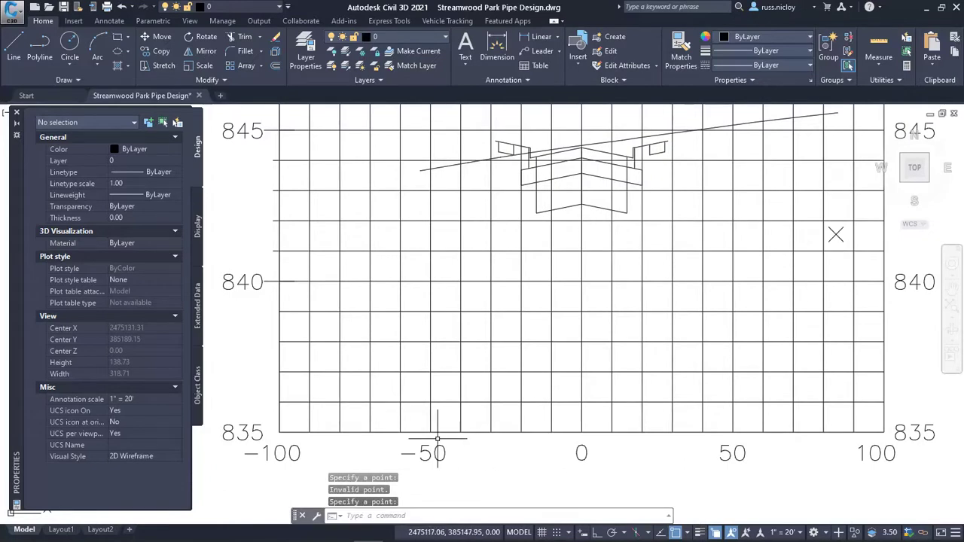
pyautogui.moveTo(421, 337)
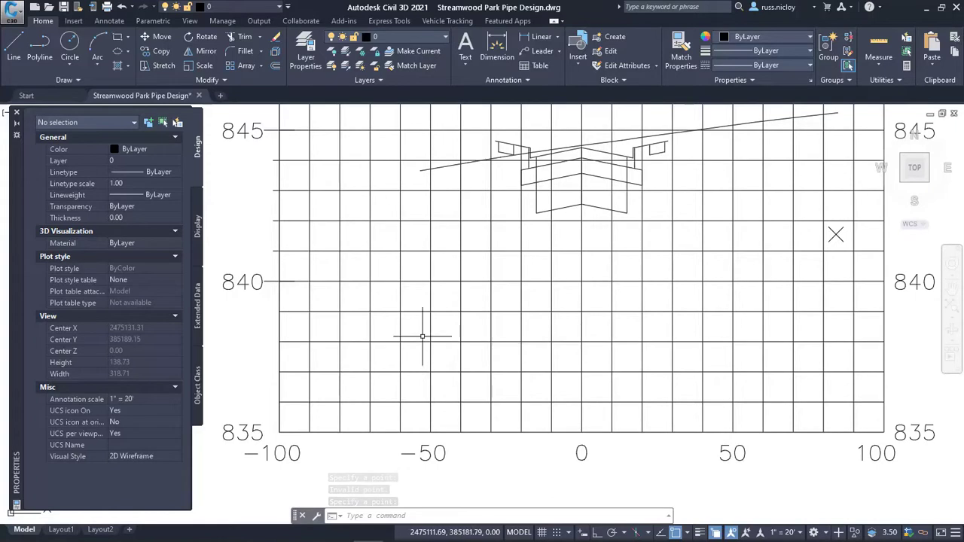
# Draw the sloping pipe polyline between the X markers and fillet its first corner
pyautogui.write('pol')
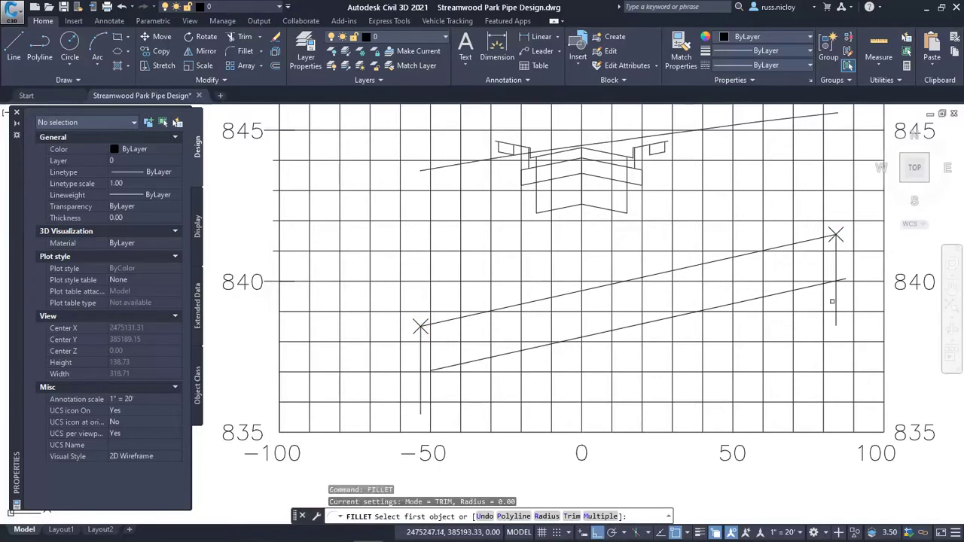
pyautogui.click(836, 286)
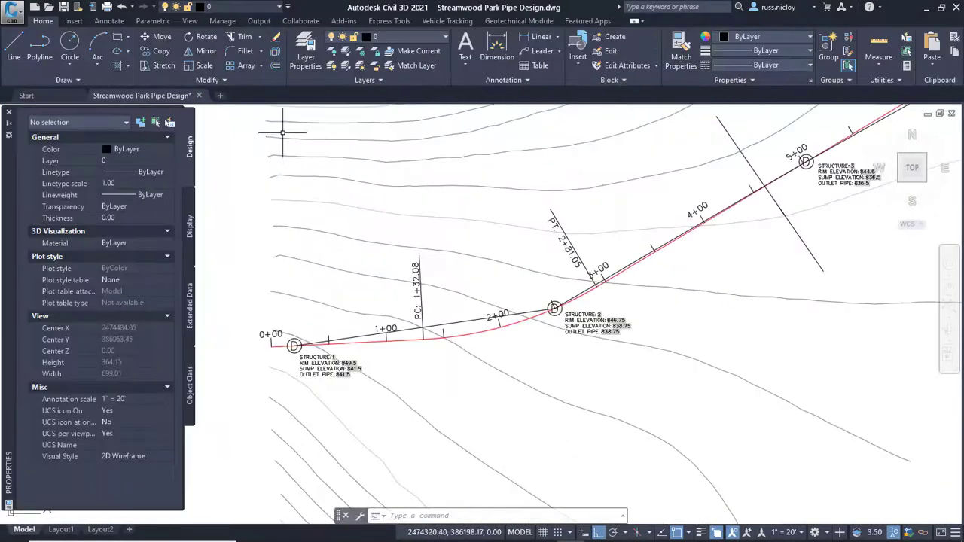
pyautogui.moveTo(206, 36)
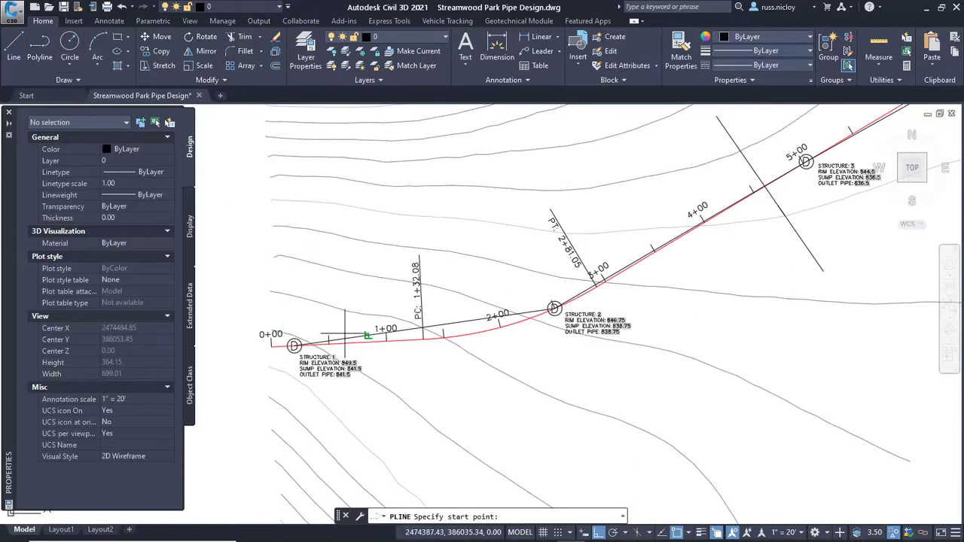
pyautogui.moveTo(367, 334)
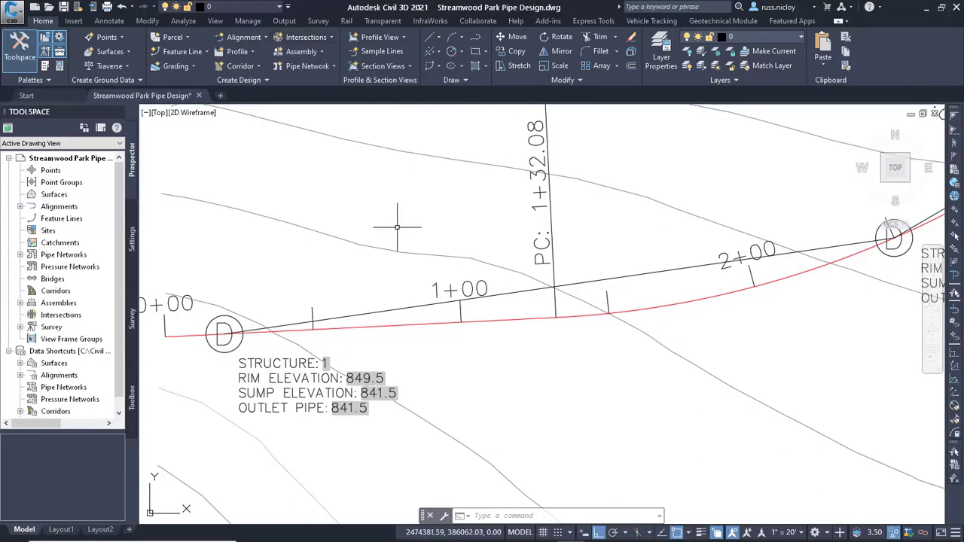
# Sketch the pipe polyline along the alignment and mark a point where it meets Structure 1
pyautogui.click(397, 227)
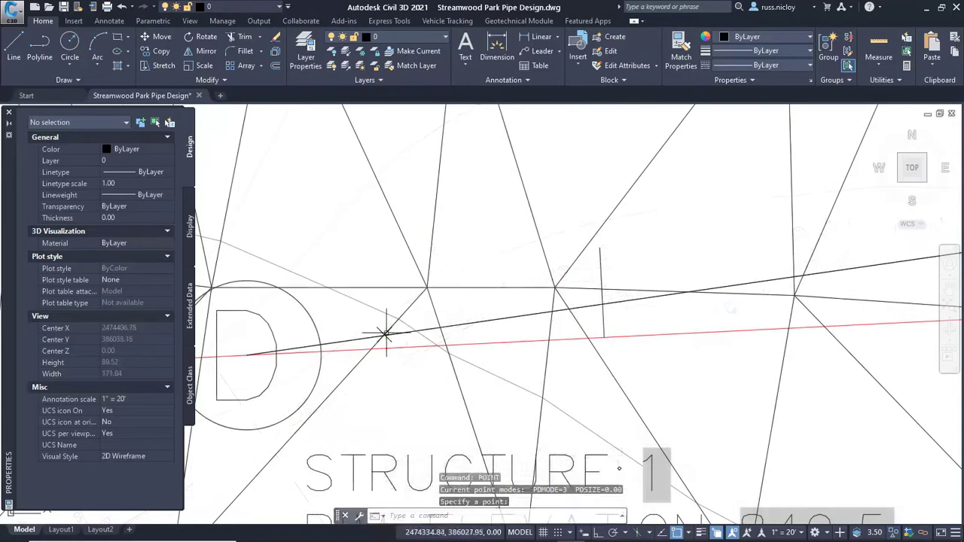
pyautogui.click(551, 312)
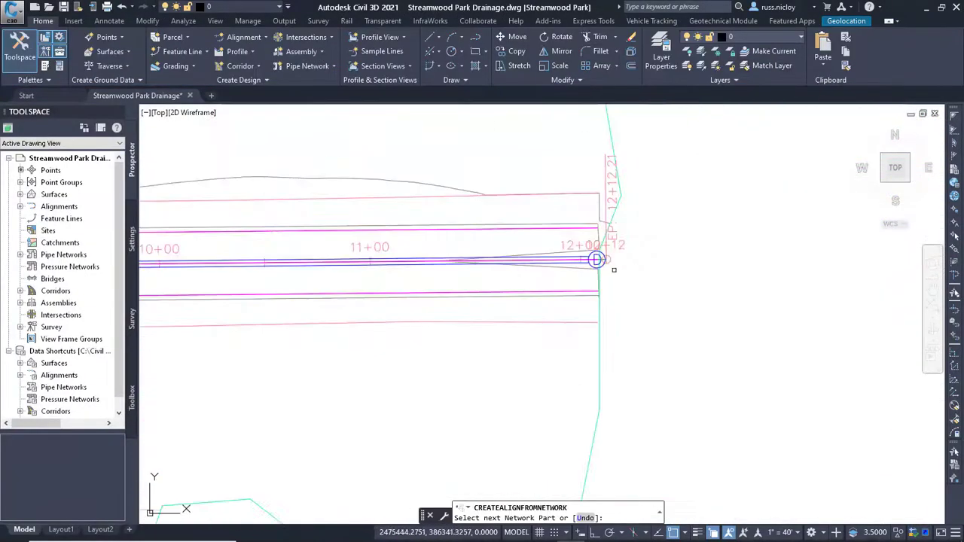
# Create an alignment from the Storm-1 network parts and pick a surface to sample for its profile
pyautogui.click(595, 259)
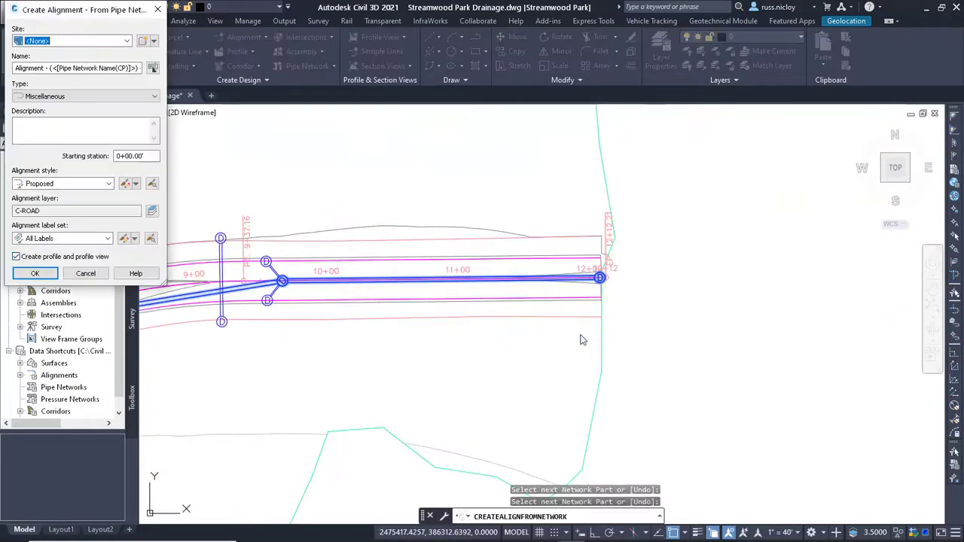
pyautogui.click(34, 272)
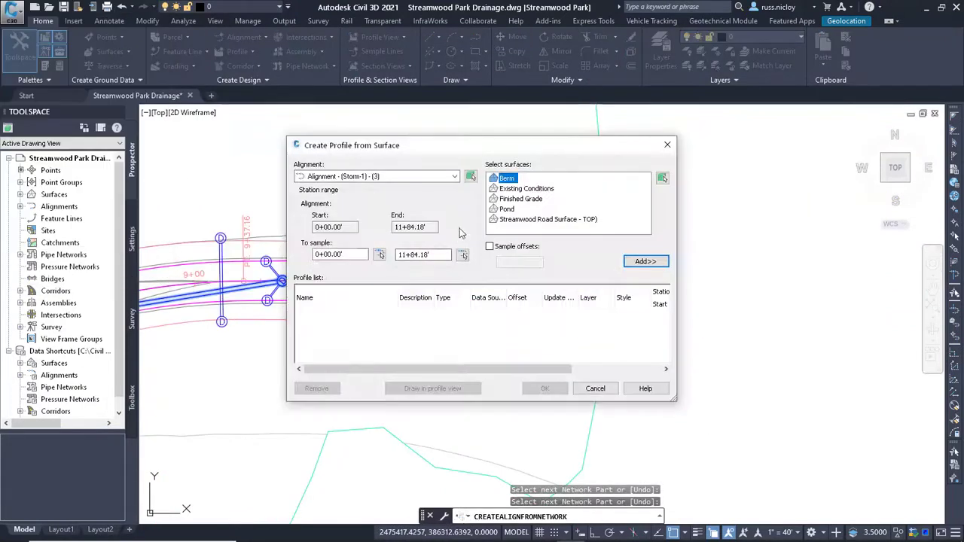
pyautogui.click(644, 262)
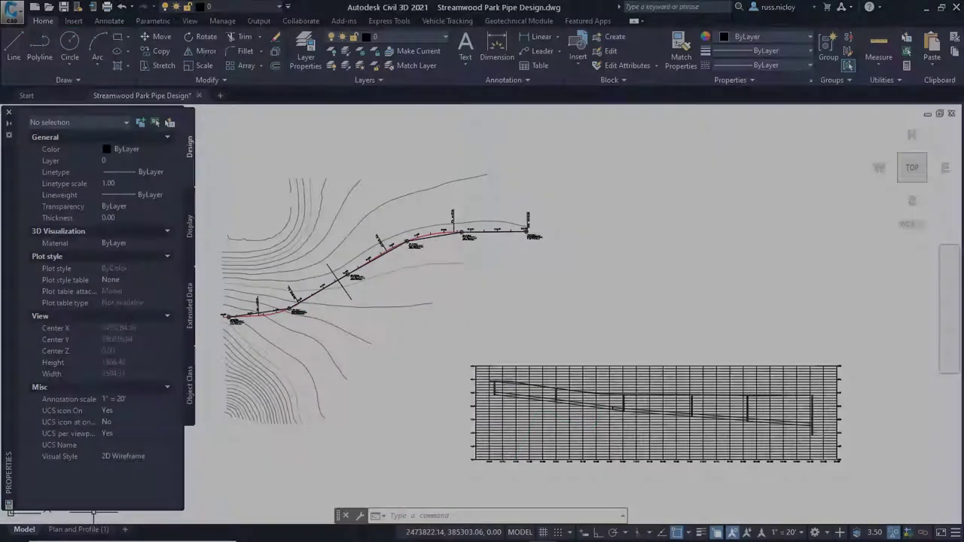
# Switch to the Plan and Profile (1) layout and start a DIST measurement on the sheet
pyautogui.click(78, 529)
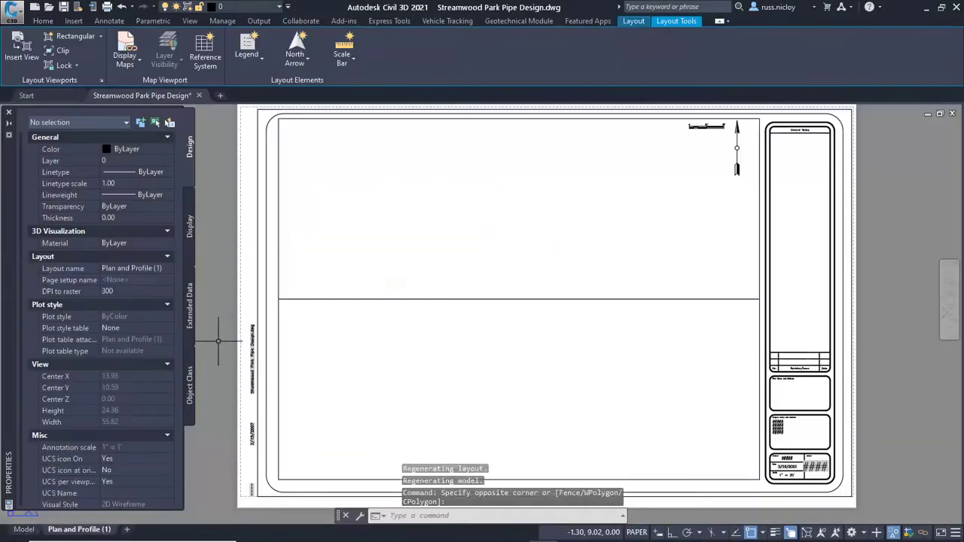
pyautogui.click(278, 298)
pyautogui.write('DIST')
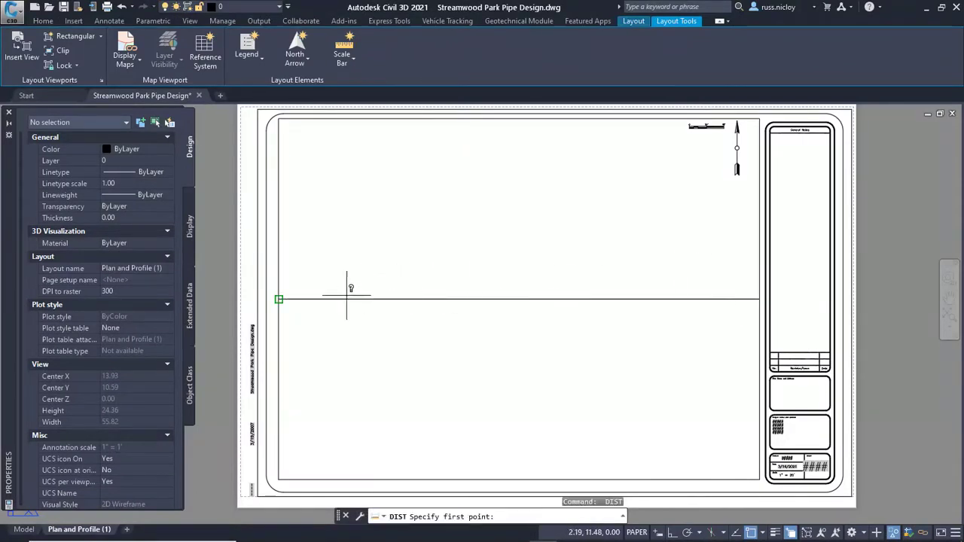
pyautogui.moveTo(292, 310)
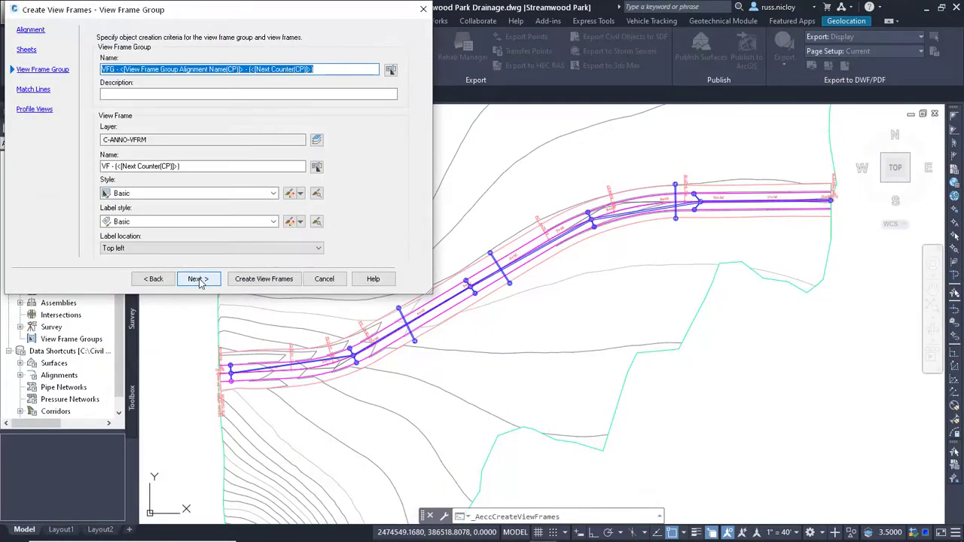
# Accept the view frame naming and create all plan-and-profile sheet layouts in the current drawing
pyautogui.click(199, 279)
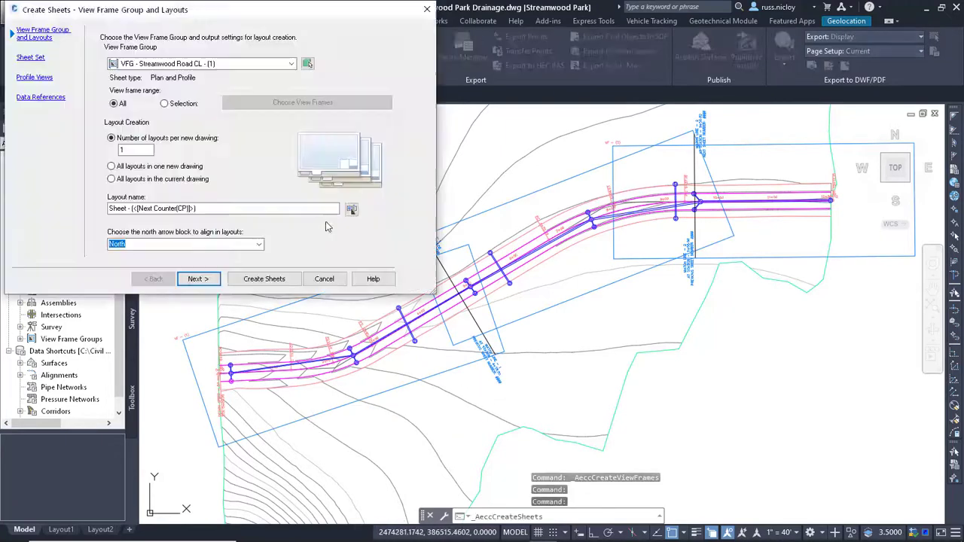
pyautogui.click(112, 178)
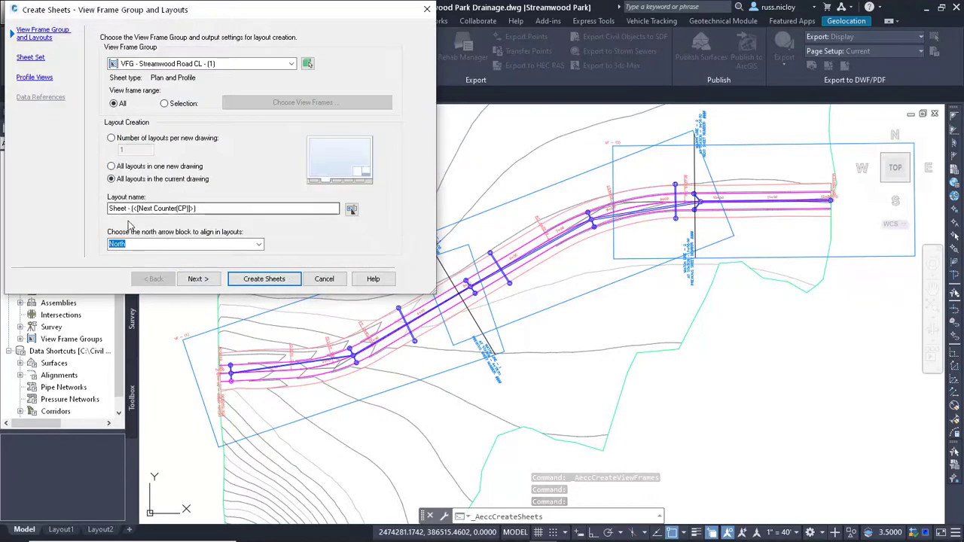
pyautogui.click(263, 278)
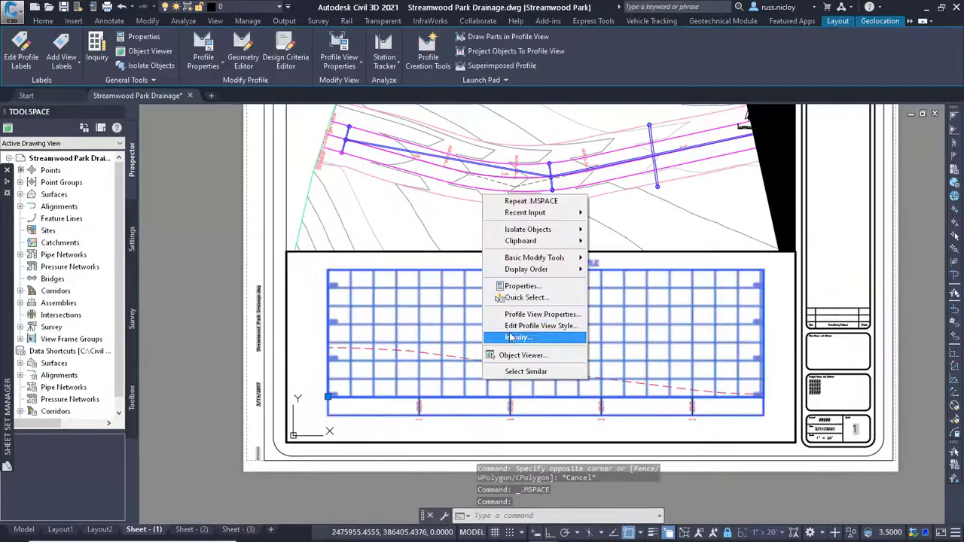
# Adjust the profile view's elevation range in its properties
pyautogui.click(542, 314)
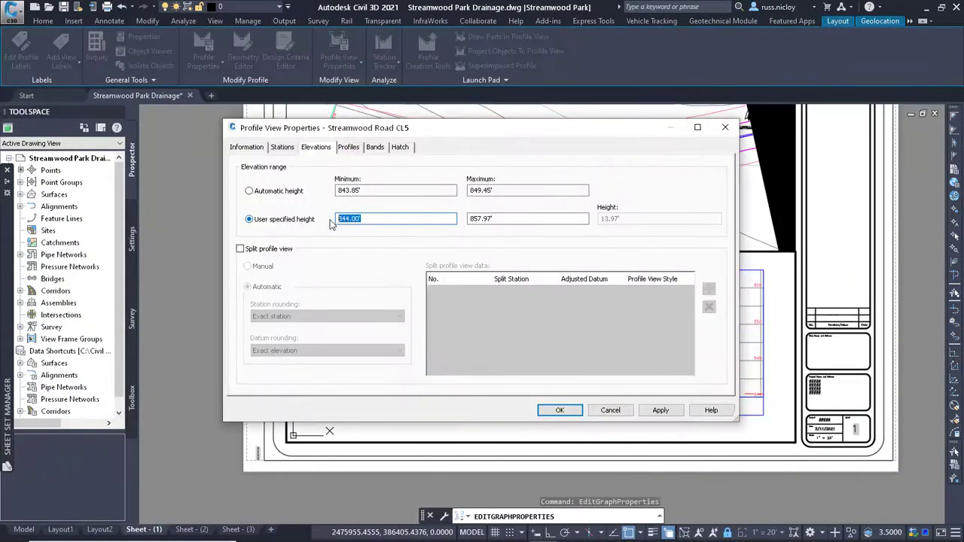
pyautogui.click(560, 410)
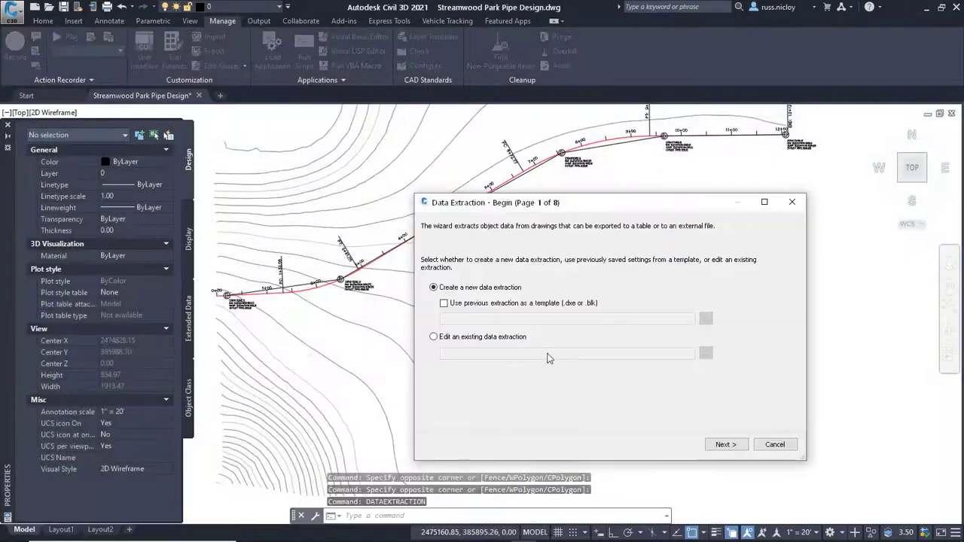
# Create a new data extraction from the current drawing, outputting to both a table and an external file
pyautogui.click(726, 444)
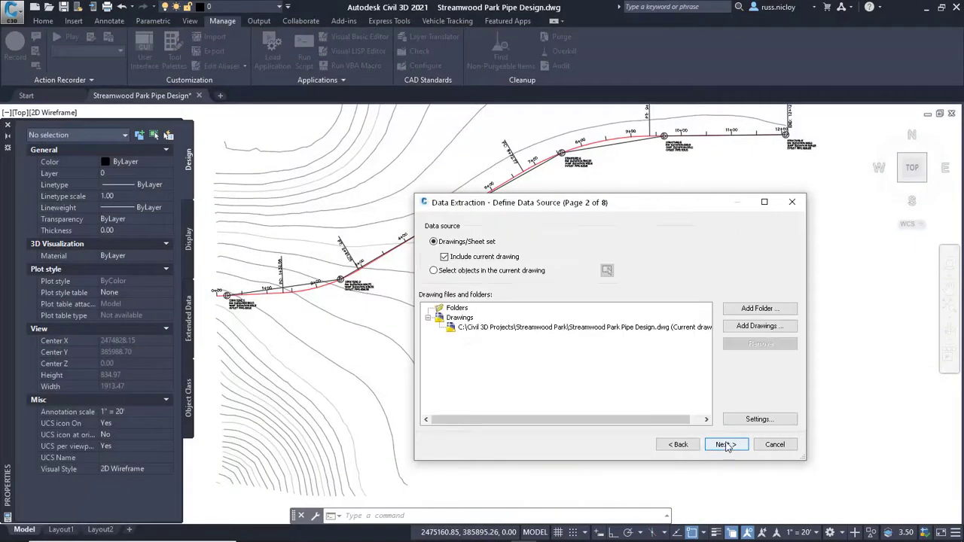
pyautogui.click(726, 444)
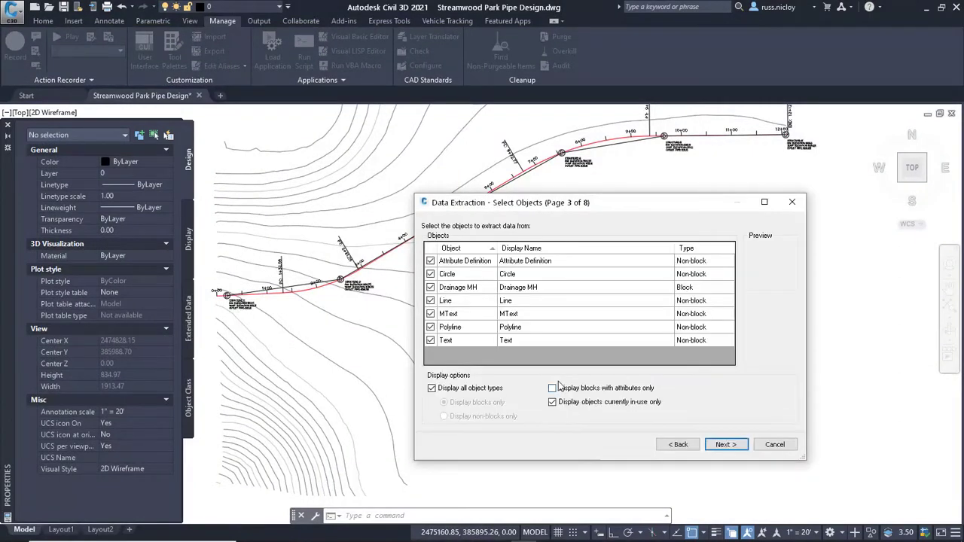
pyautogui.click(724, 444)
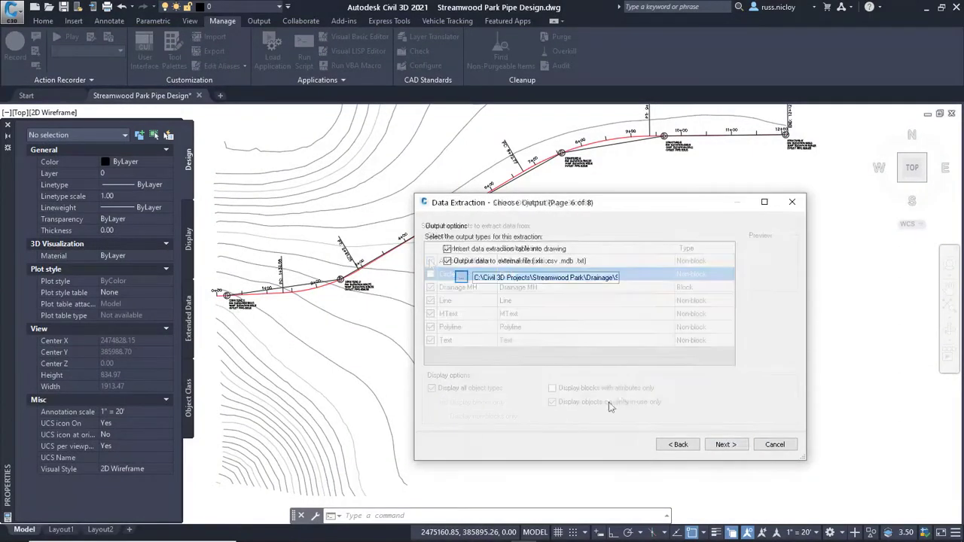
pyautogui.click(724, 444)
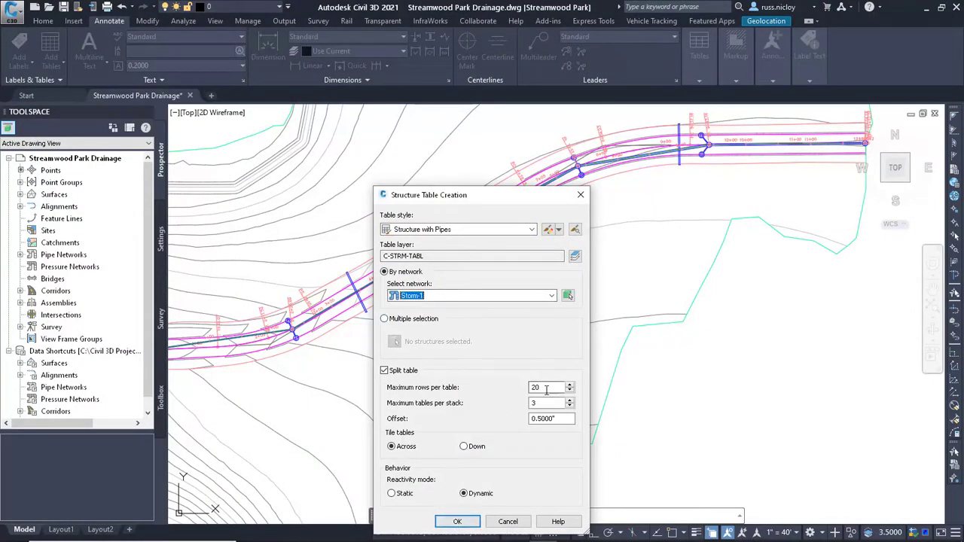
# Create the Storm-1 structure table split at 10 maximum rows per table, kept Dynamic
pyautogui.write('10')
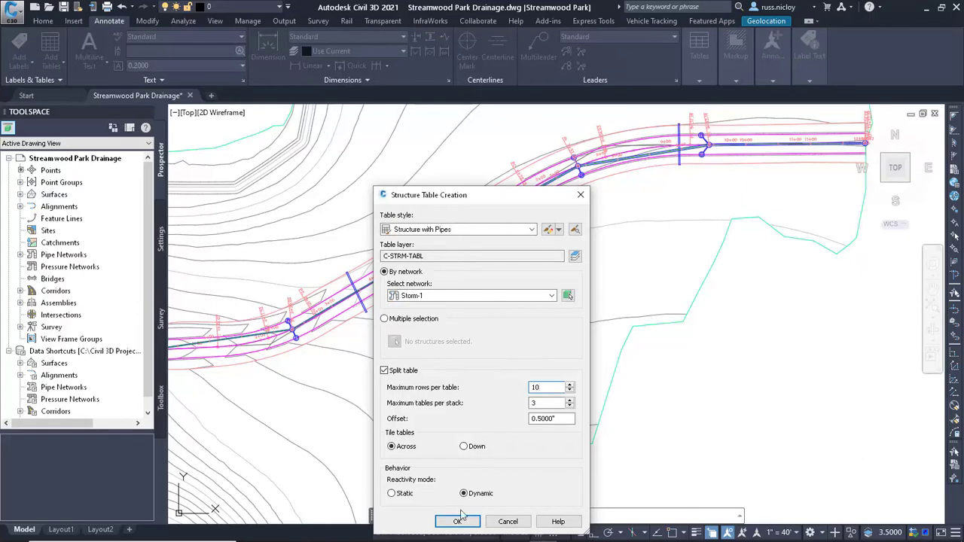
pyautogui.click(457, 521)
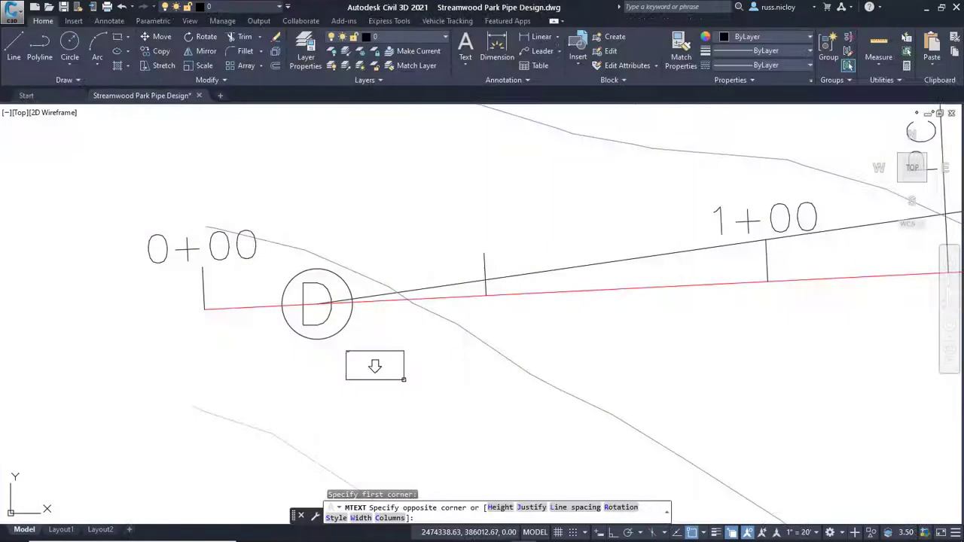
# Place a note below manhole D with a field linked to its block's rim elevation (849.5)
pyautogui.click(374, 365)
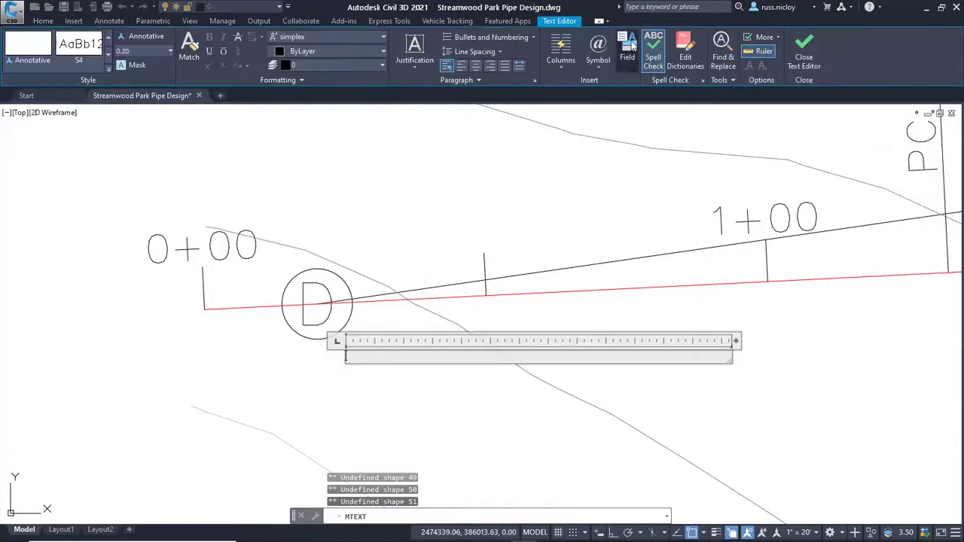
pyautogui.click(627, 45)
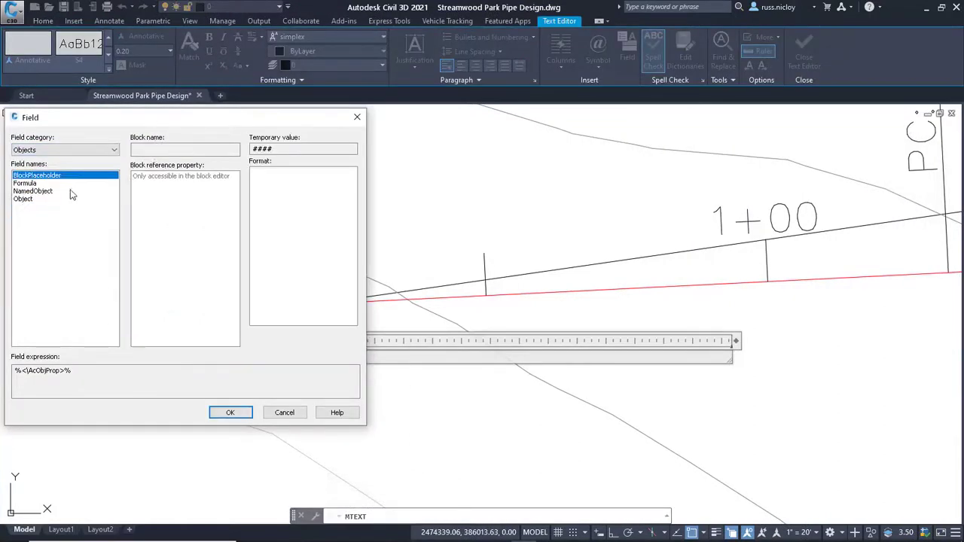
pyautogui.click(24, 198)
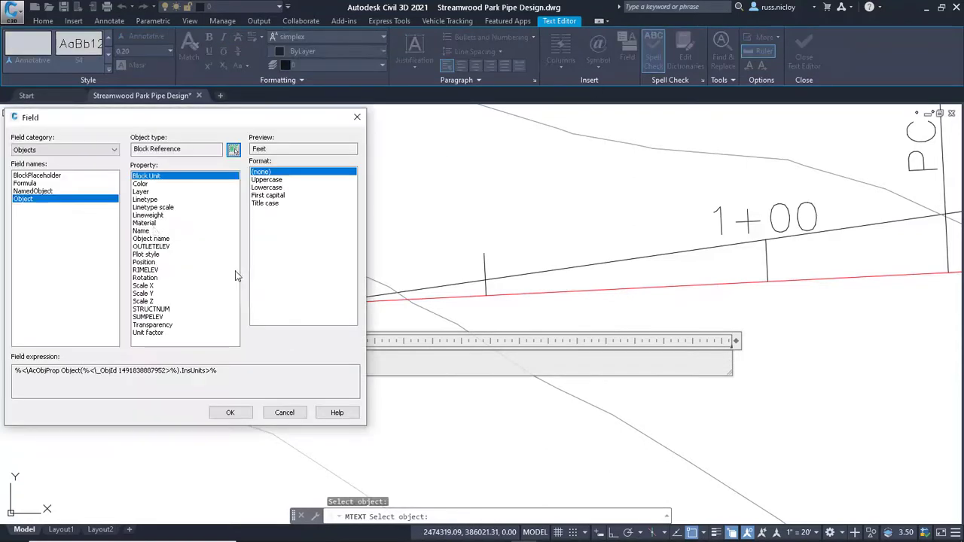
pyautogui.click(145, 269)
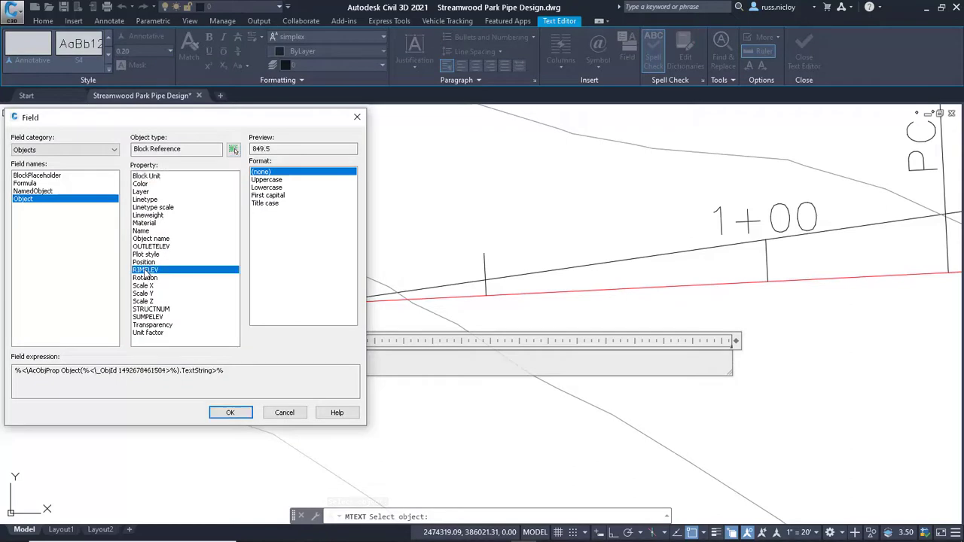
pyautogui.click(230, 412)
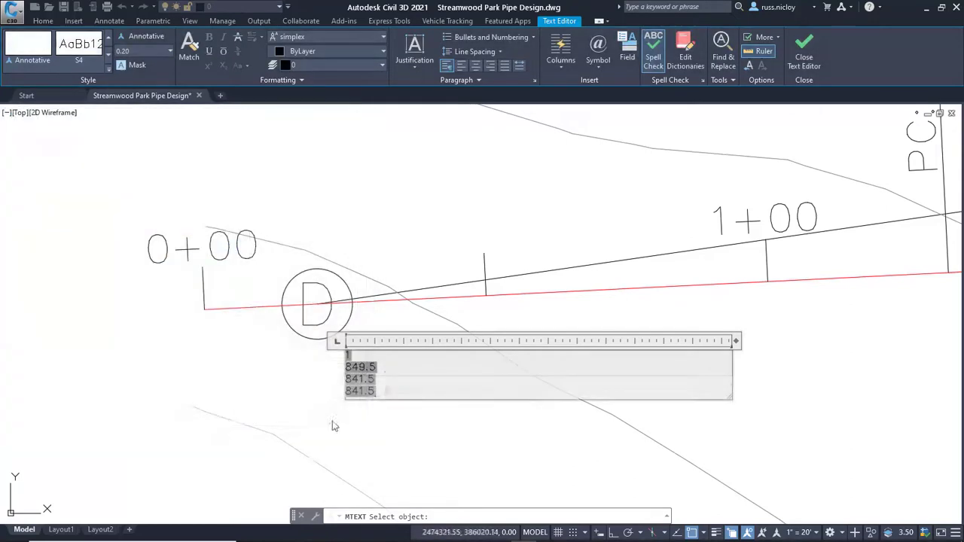
# Continue the note with '0B' and 'OUTLET PIPE:' text for the 841.5 pipe elevations
pyautogui.write('0B')
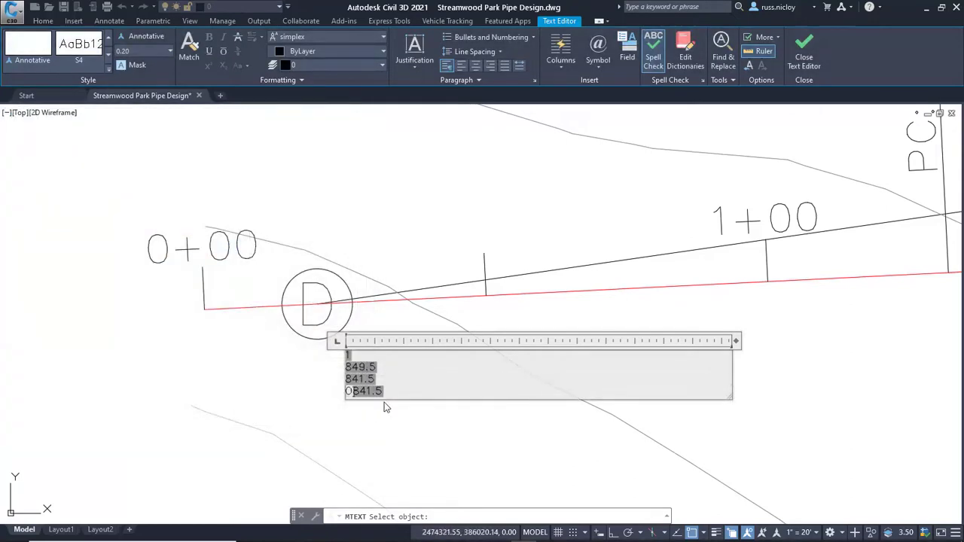
pyautogui.write('OUTLET PIPE:')
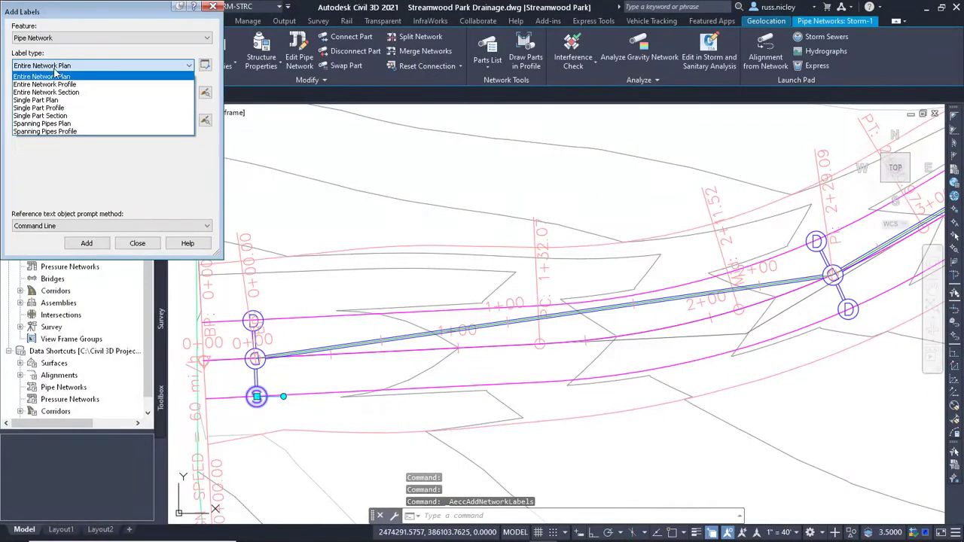
# Target Entire Network Plan with Length-and-Slope pipe labels and Connected Pipes (Storm) structure labels
pyautogui.click(43, 75)
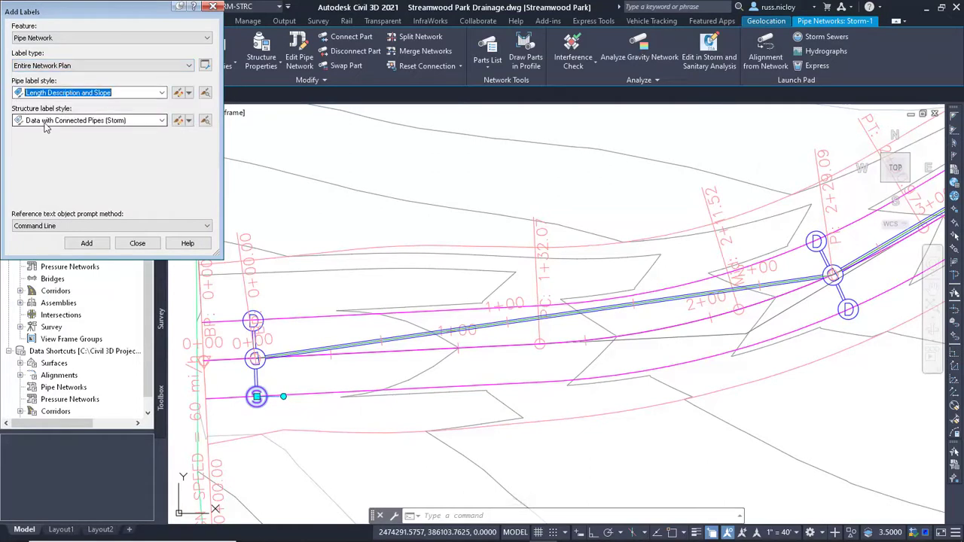
pyautogui.click(88, 120)
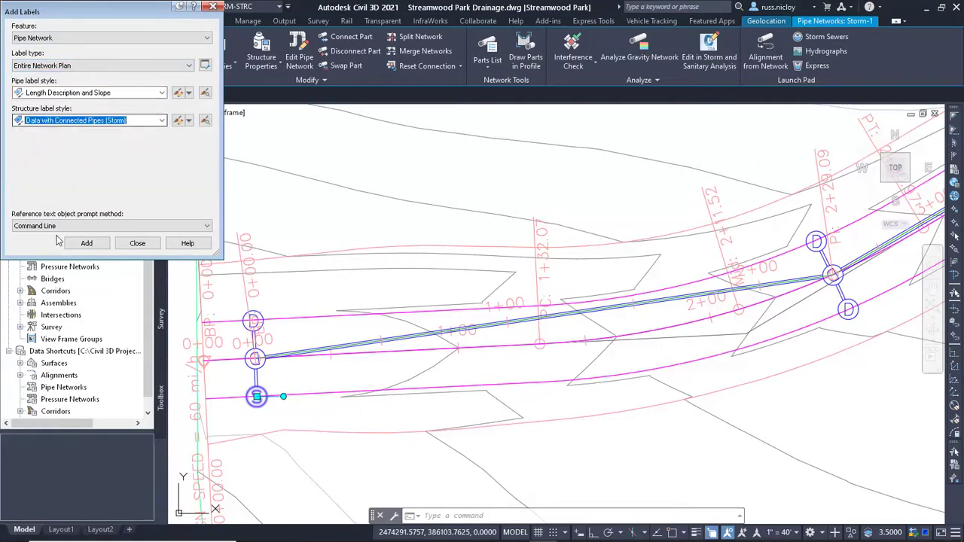